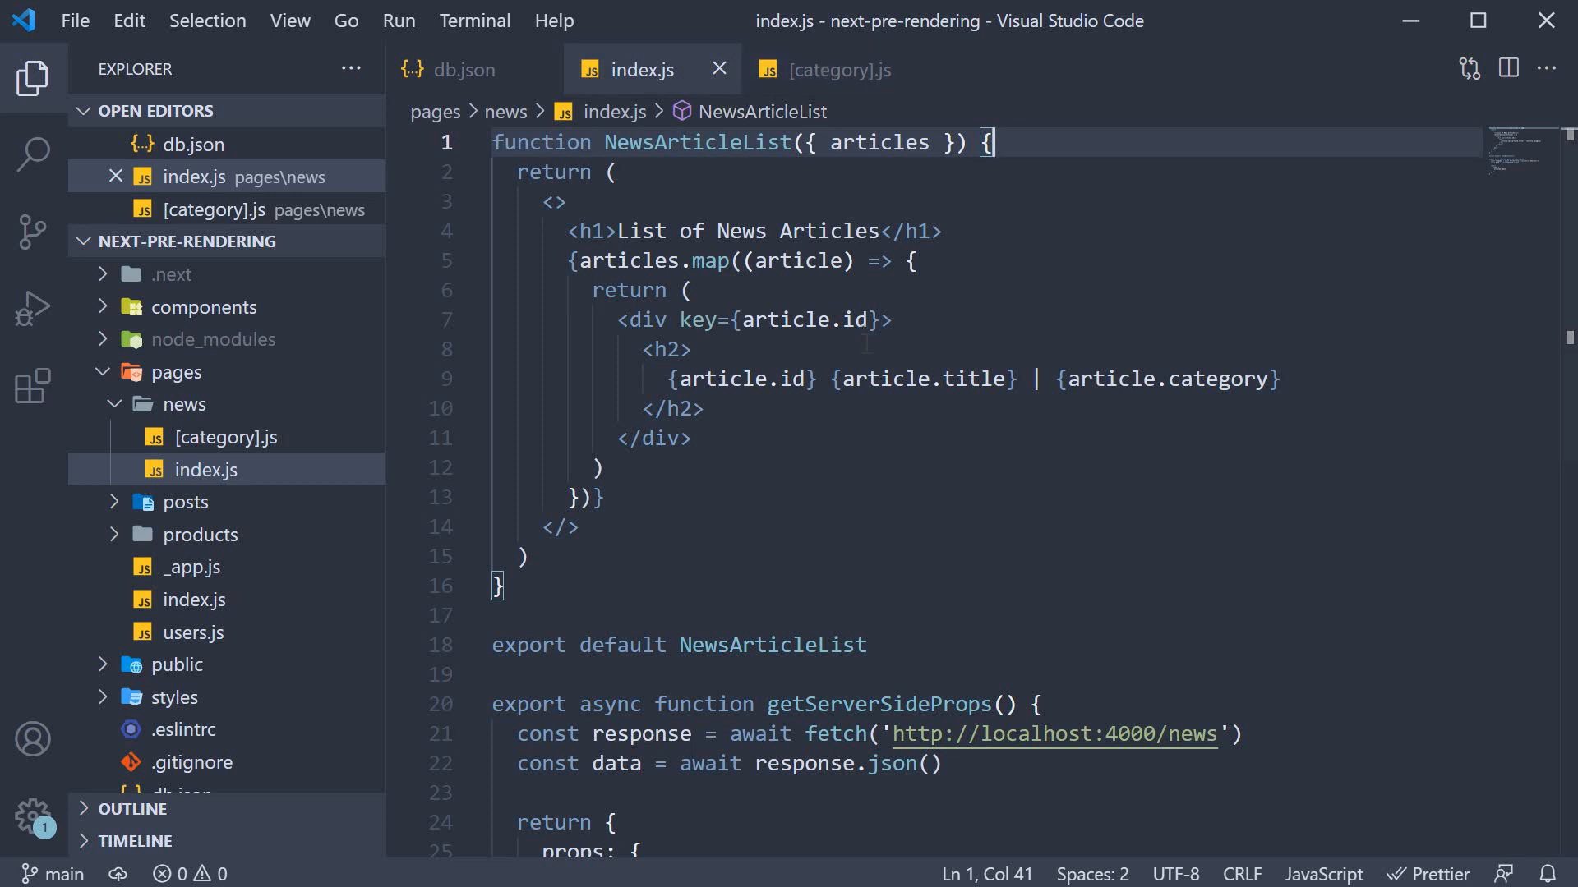
# - Log 'Pre-rendering NewsArticleList' in the news list page's getServerSideProps and save it
pyautogui.write("console.log('Pre-rendering NewsArticleList')")
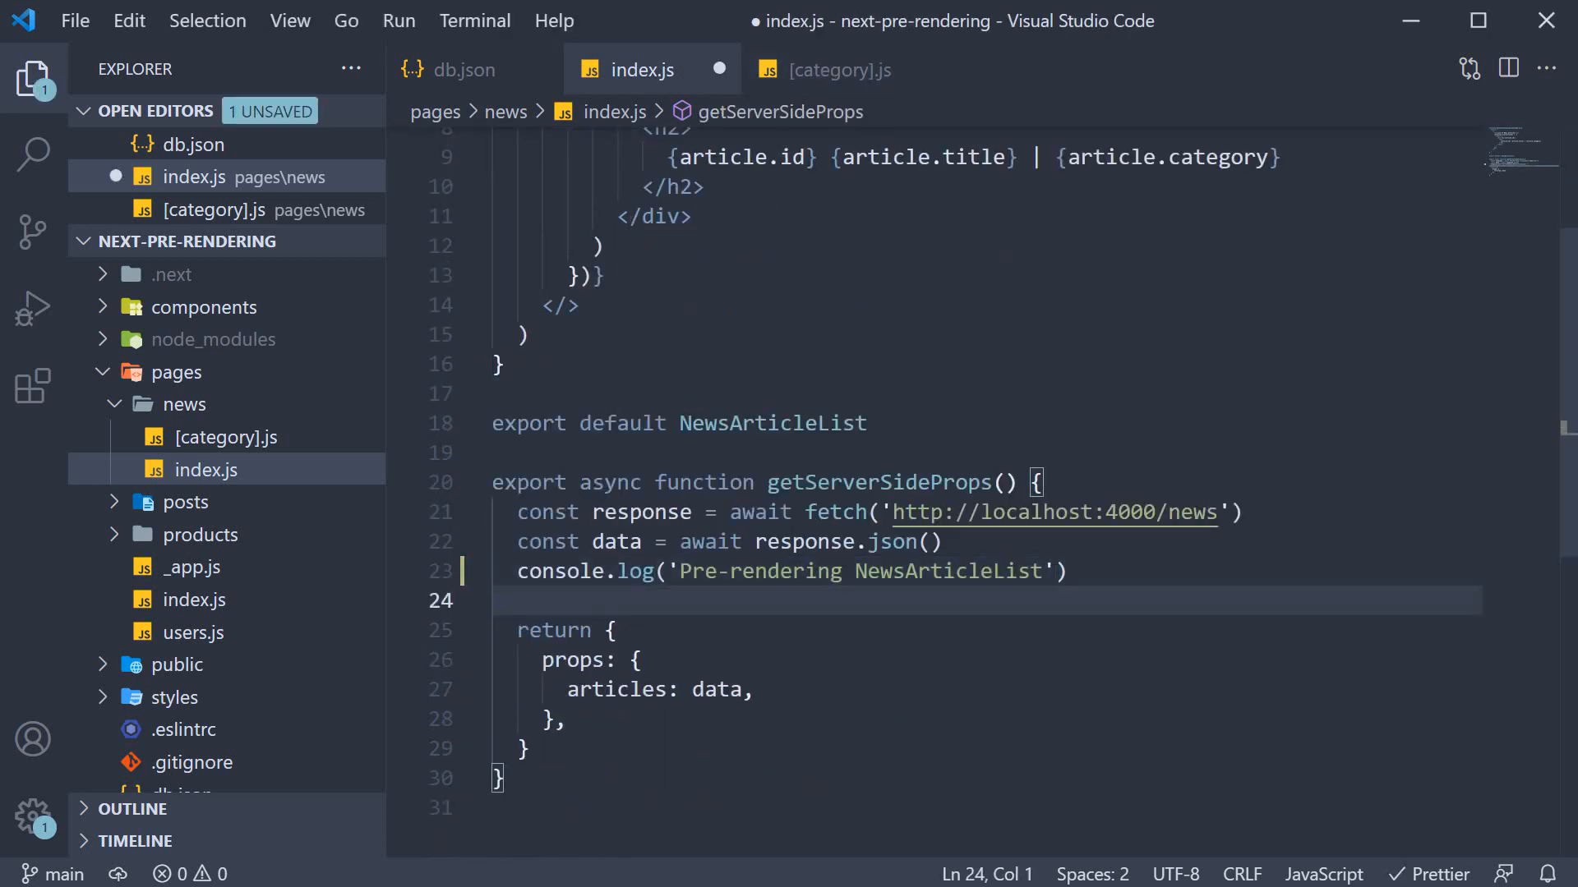
pyautogui.press('Ctrl+S')
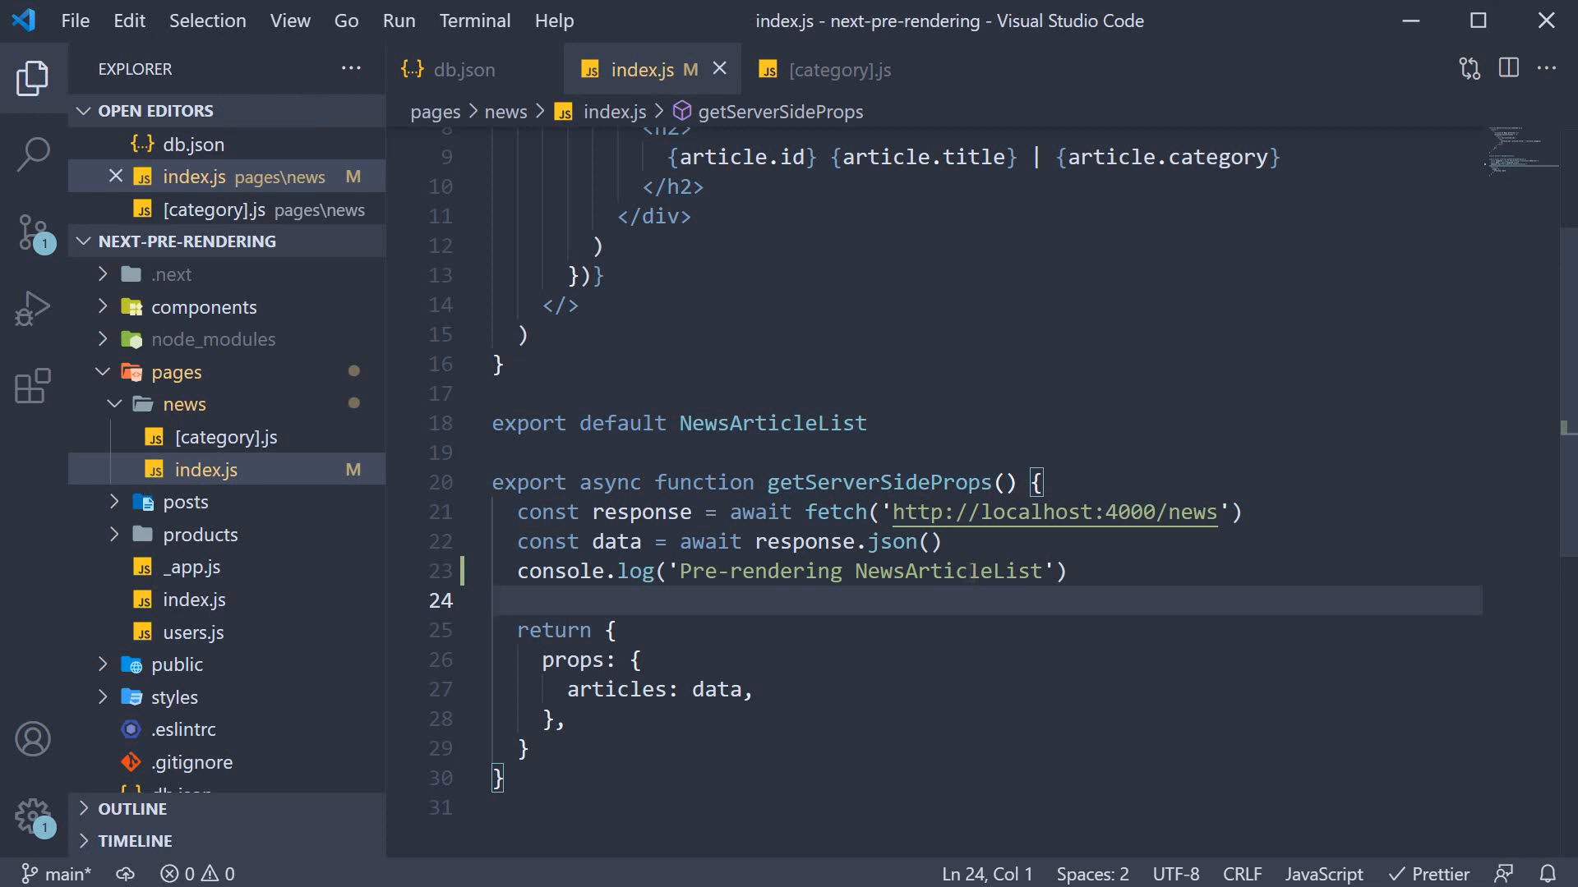
pyautogui.click(838, 69)
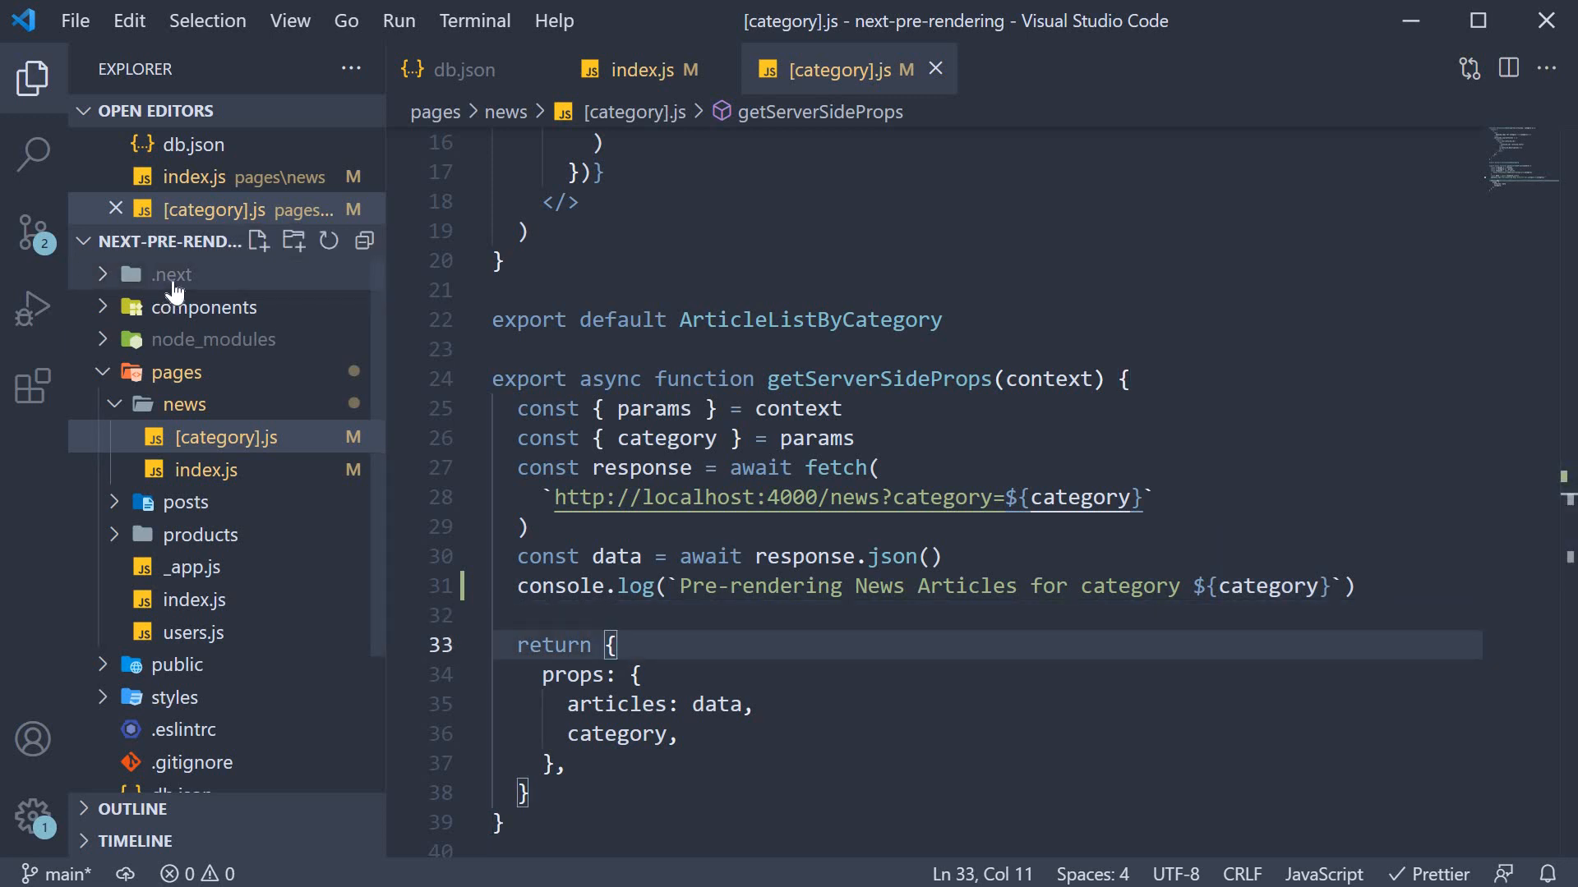
# - Stop the dev server and run yarn build, reviewing the build output
pyautogui.click(171, 275)
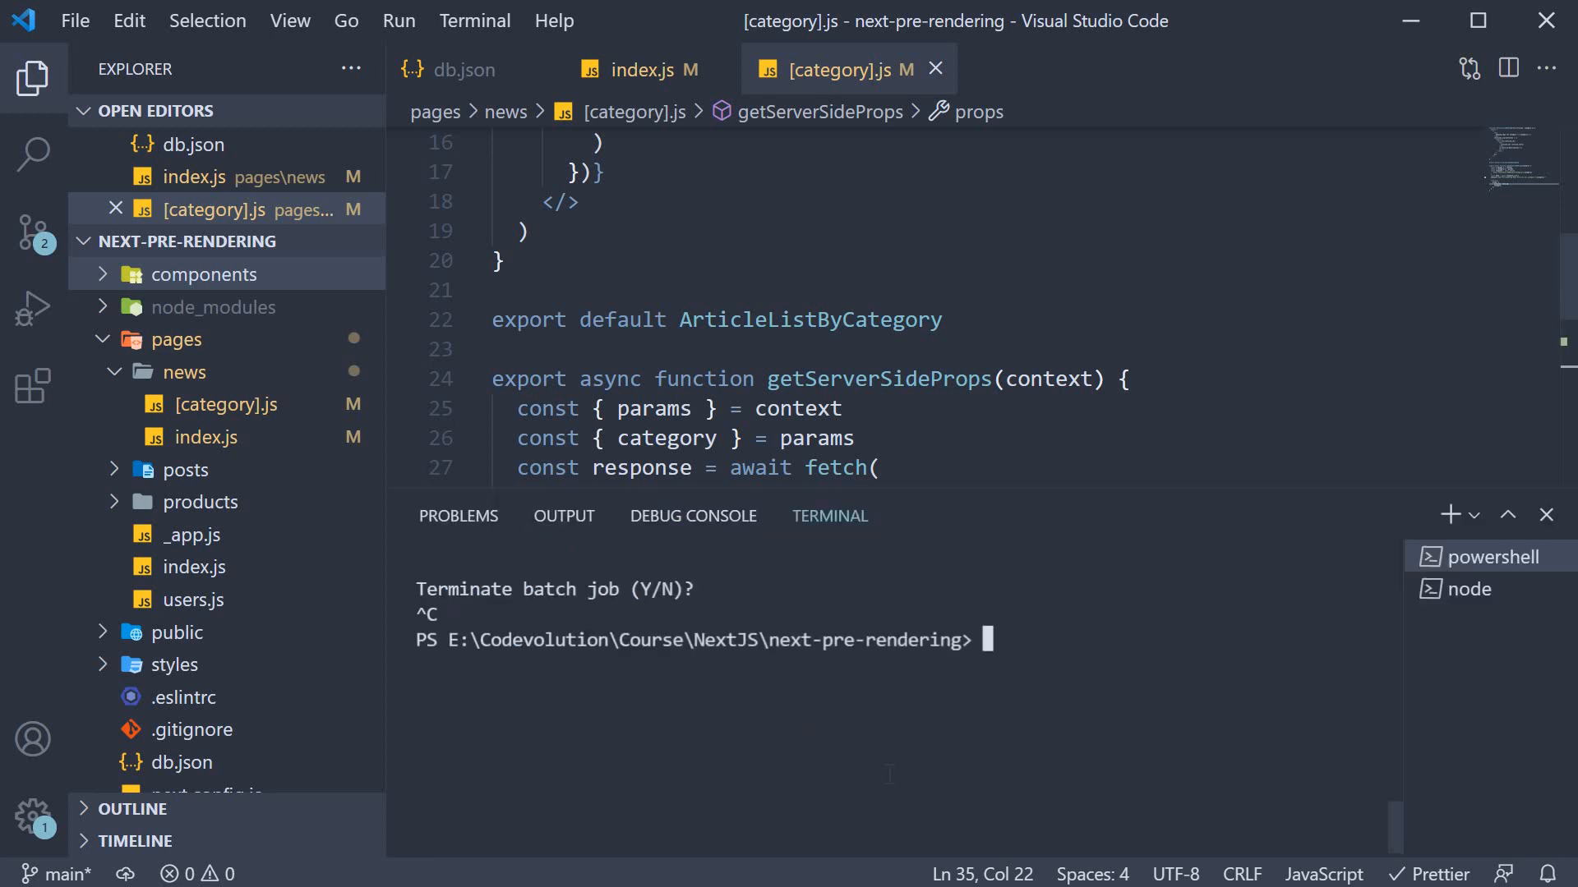
pyautogui.write('yarn build')
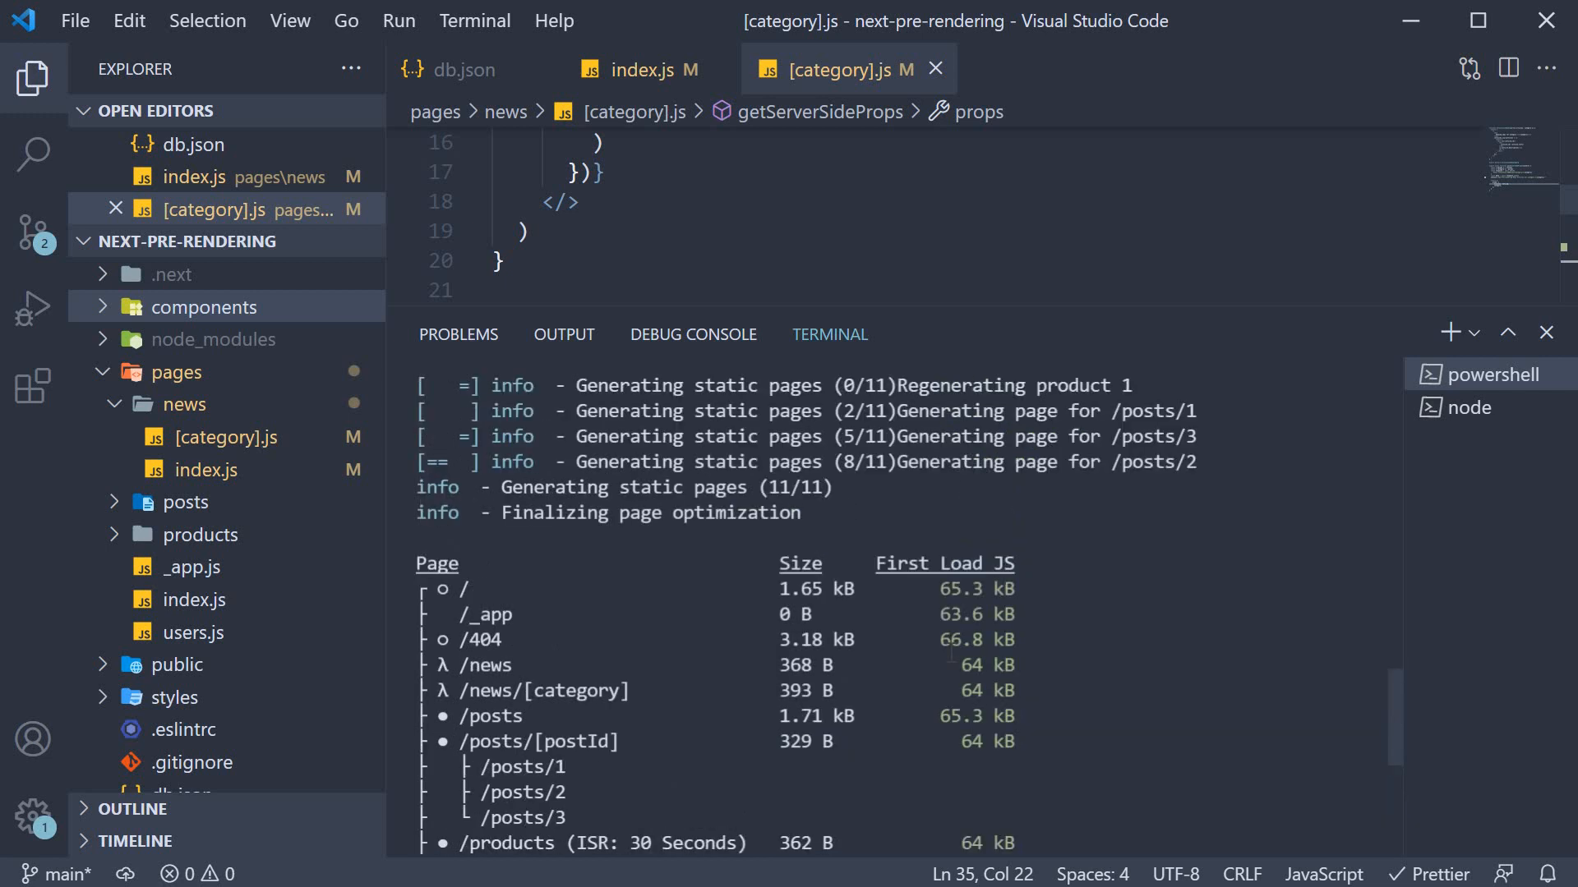
pyautogui.scroll(-3)
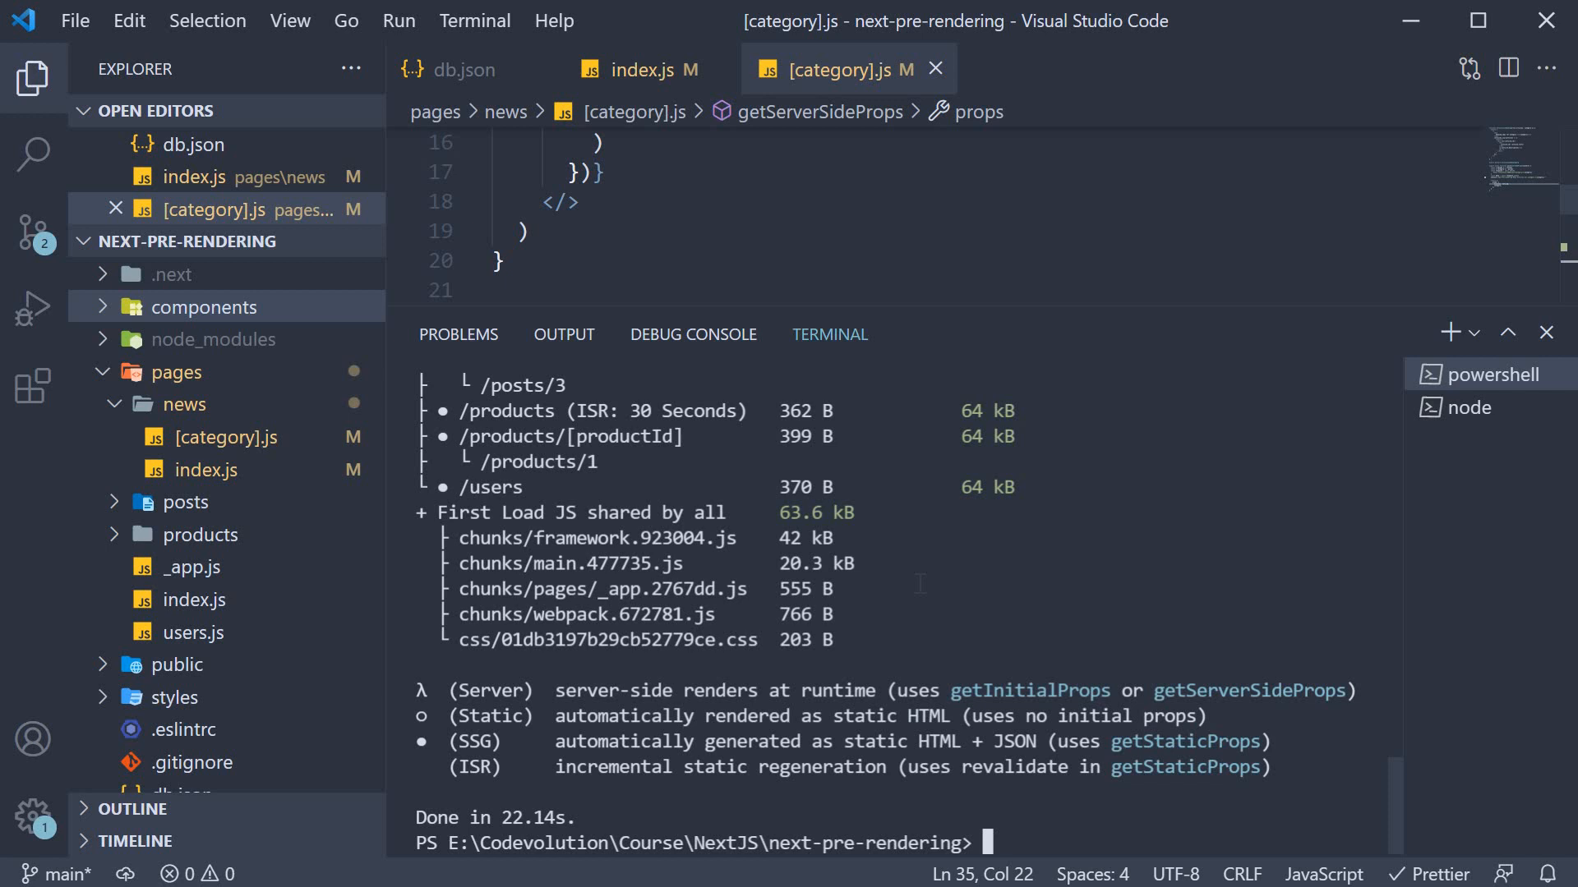
pyautogui.moveTo(193, 296)
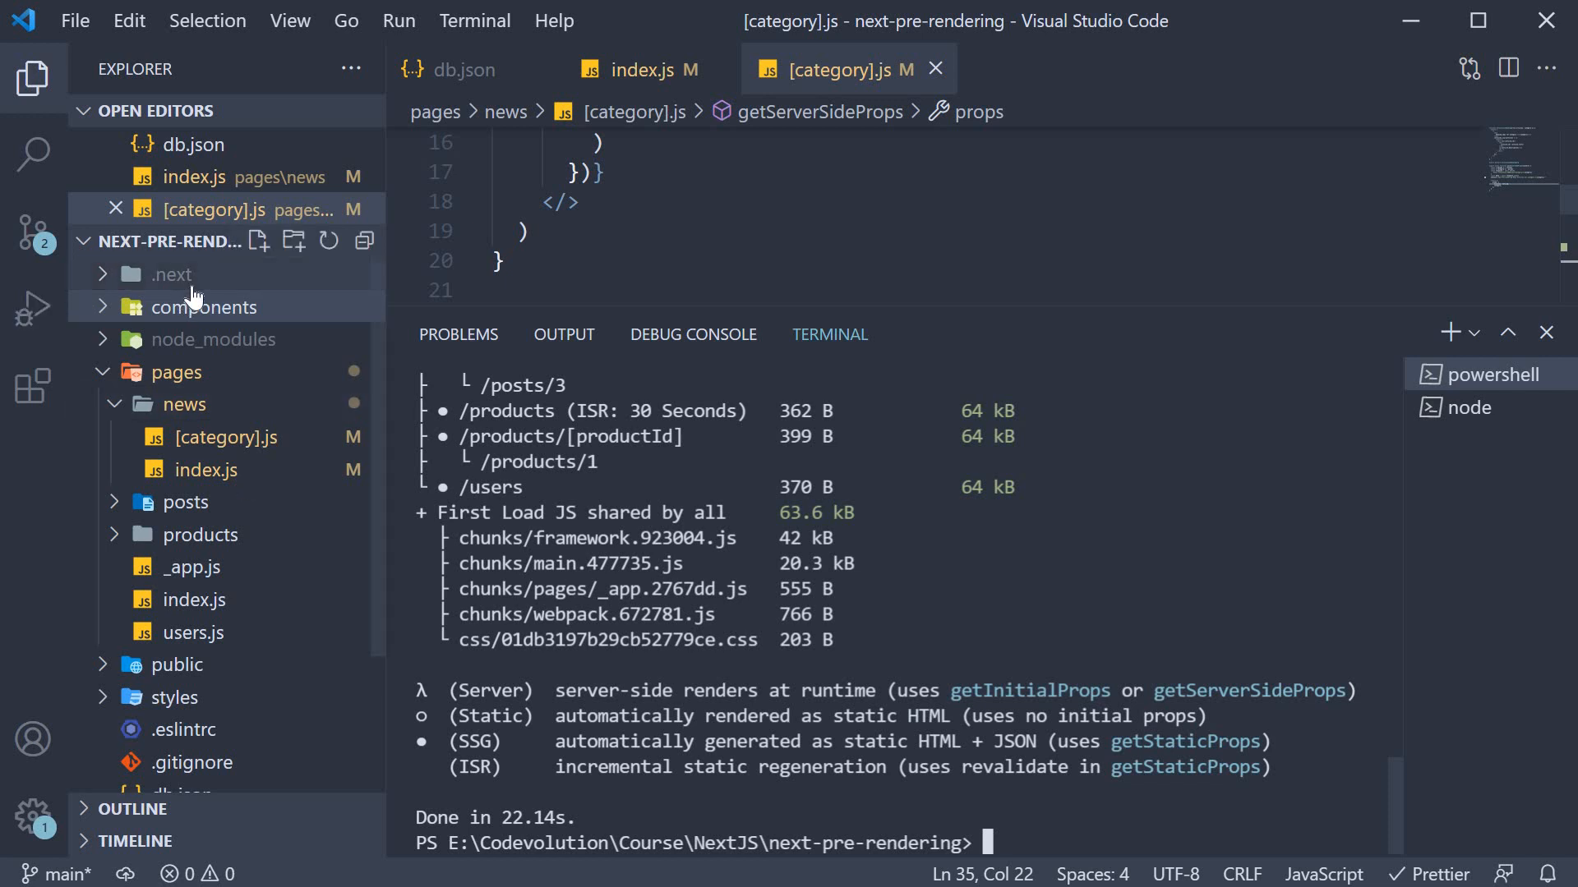
# - Inspect the built news pages under .next/server/pages and run yarn start
pyautogui.click(169, 273)
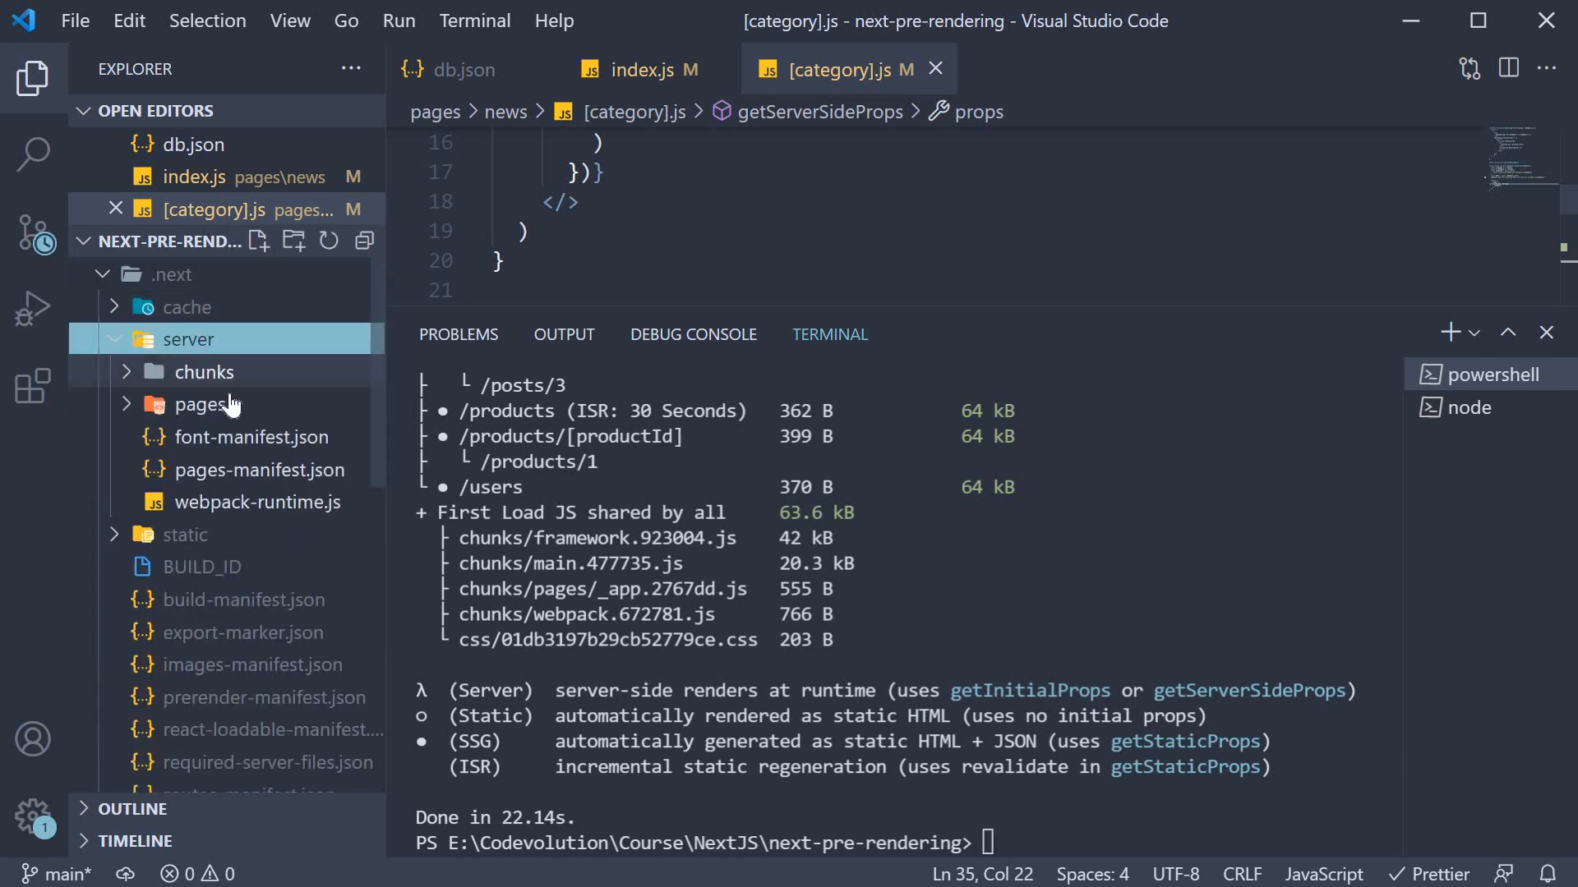
pyautogui.click(201, 404)
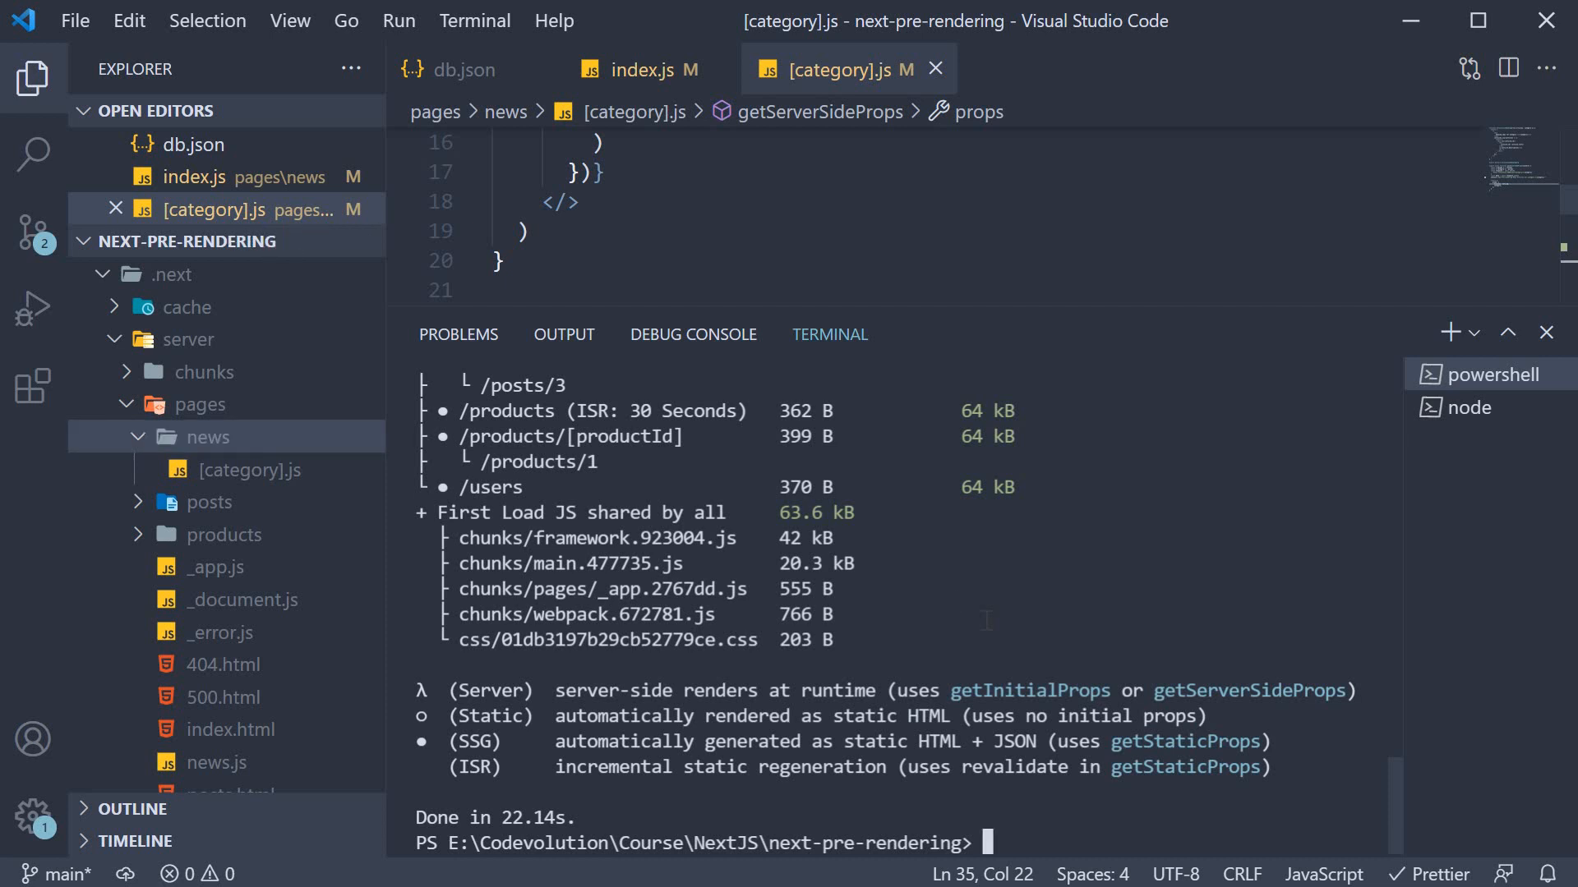
pyautogui.write('yarn start')
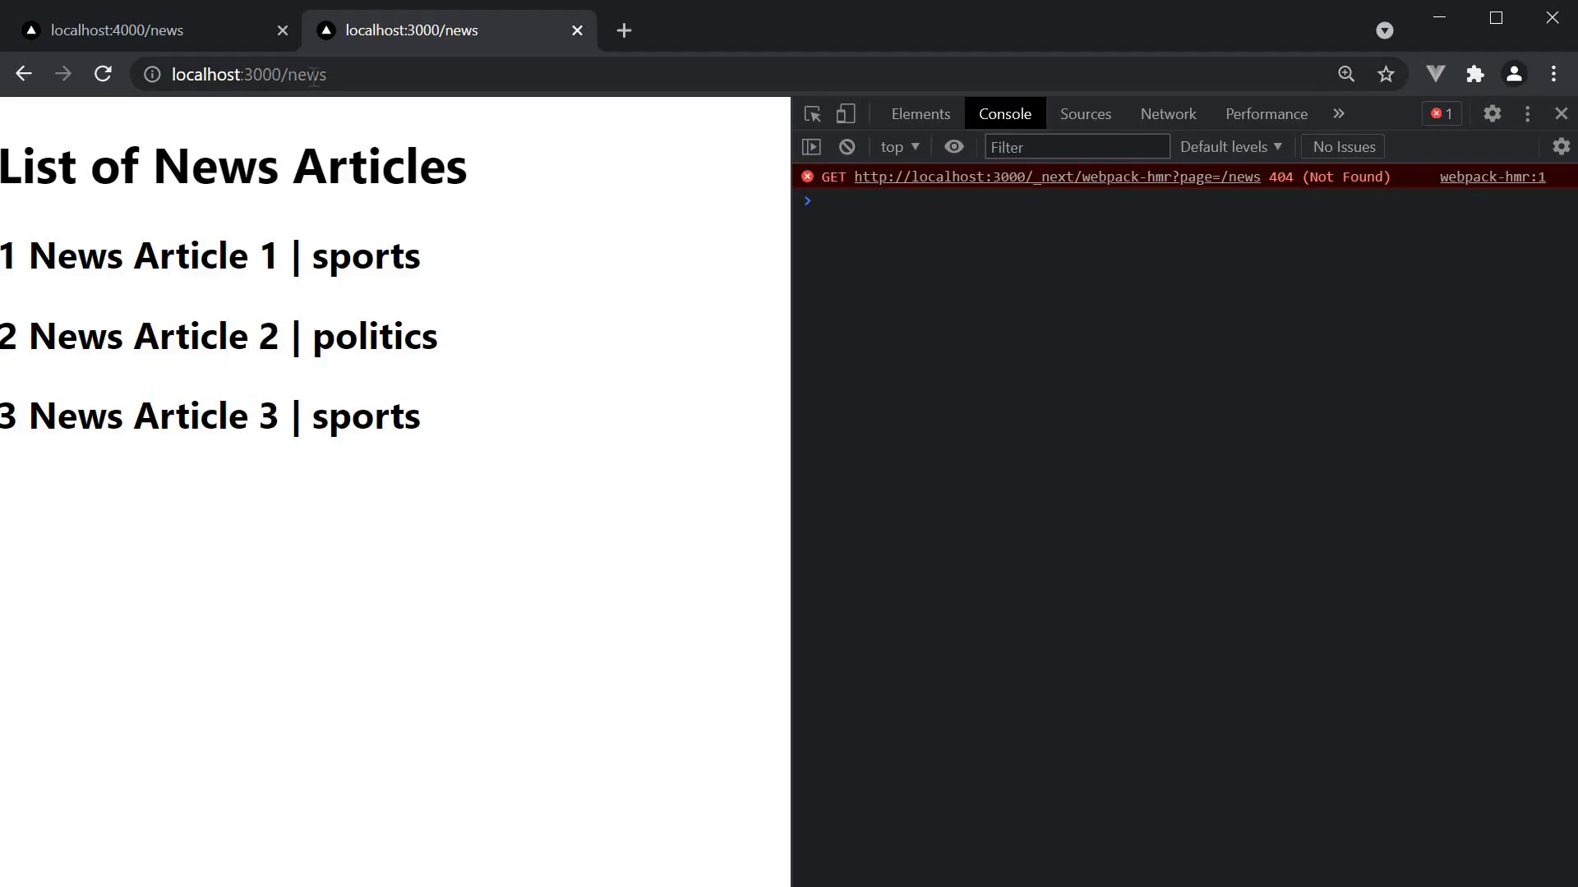
# - Load localhost:3000/news/sports with the Network panel recording and inspect the sports document request
pyautogui.click(846, 148)
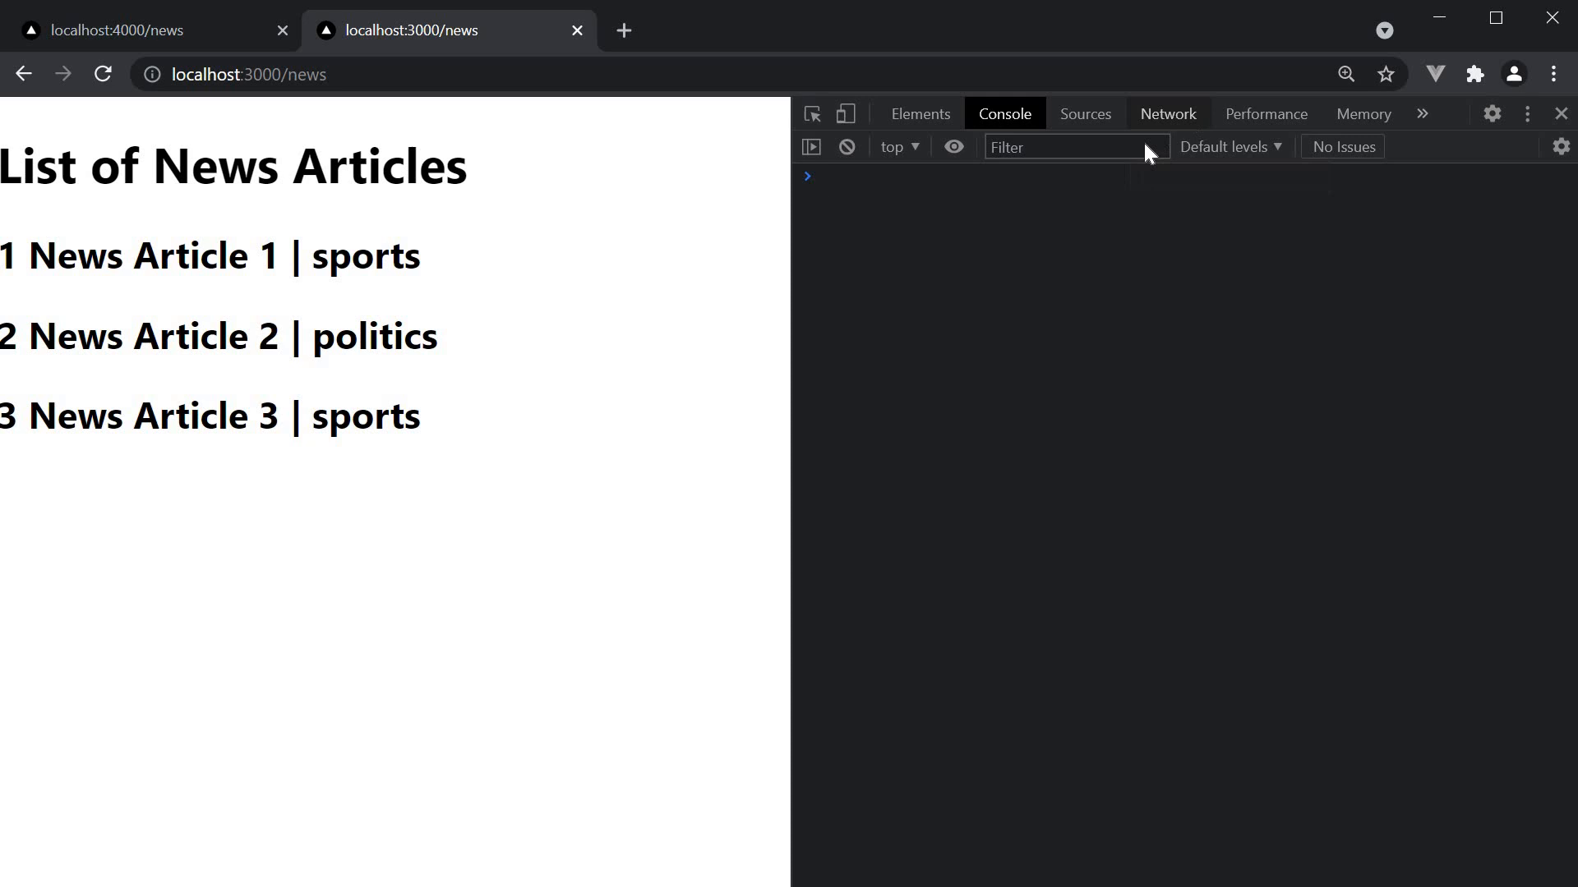
pyautogui.click(1167, 113)
pyautogui.write('/sports')
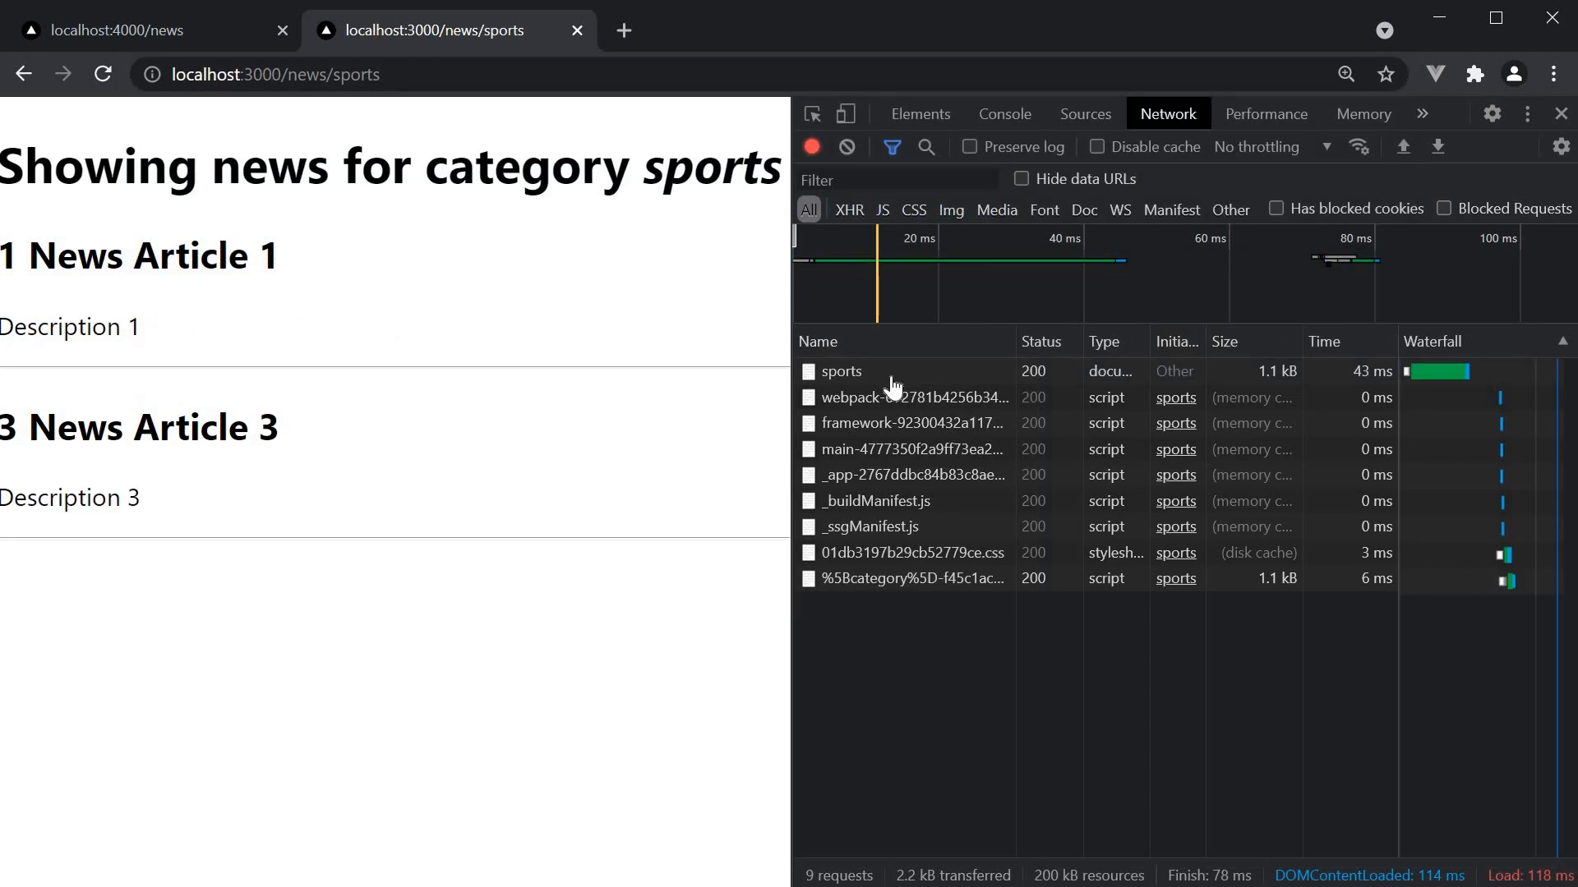
pyautogui.click(840, 372)
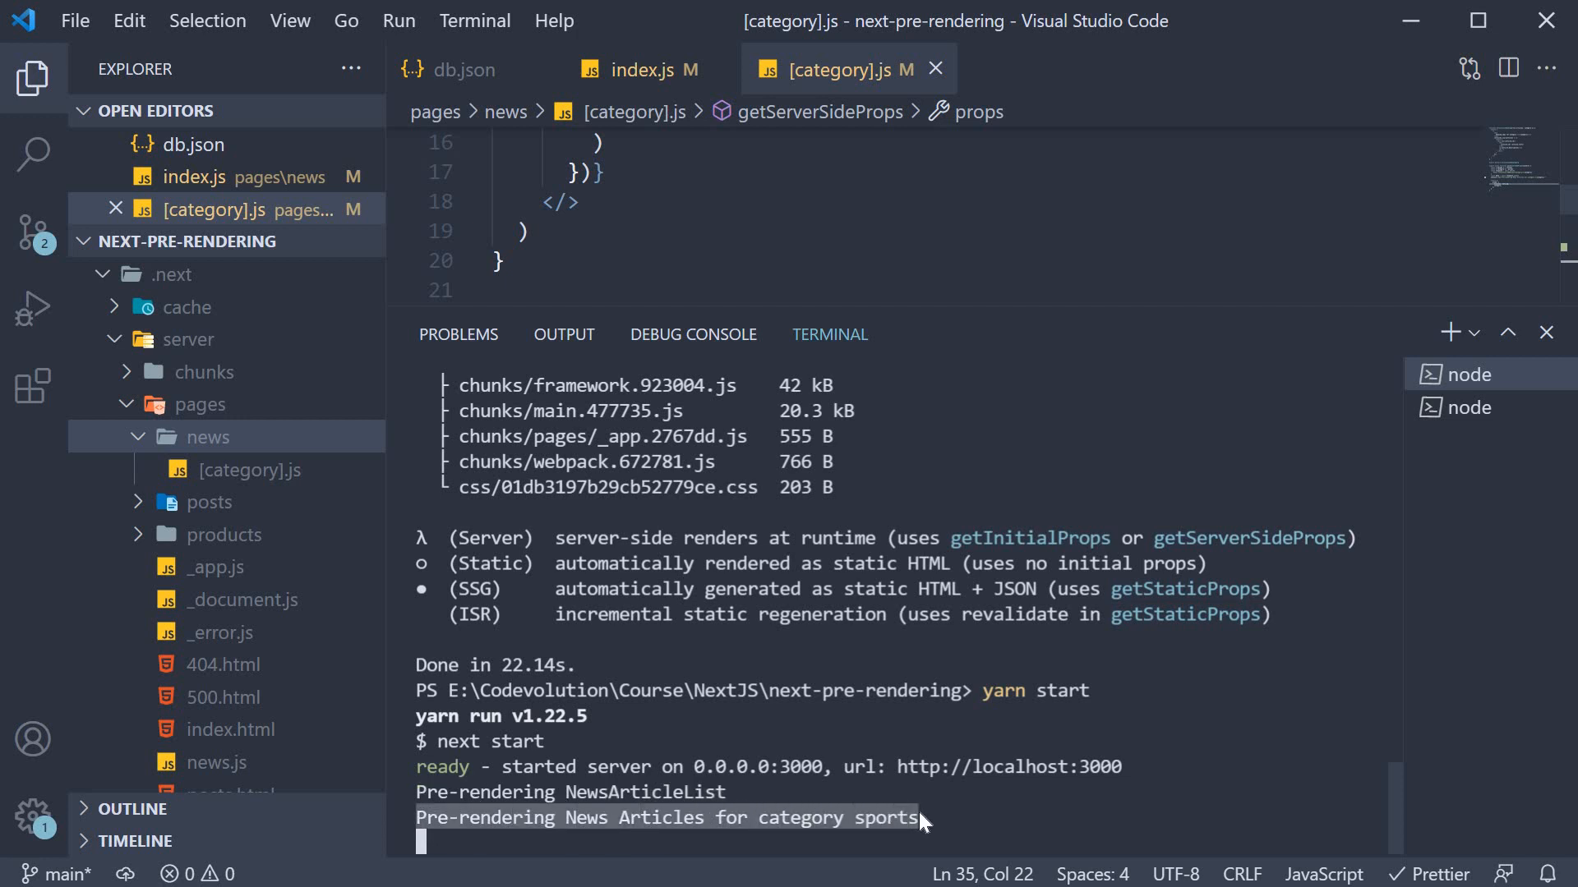
pyautogui.moveTo(897, 830)
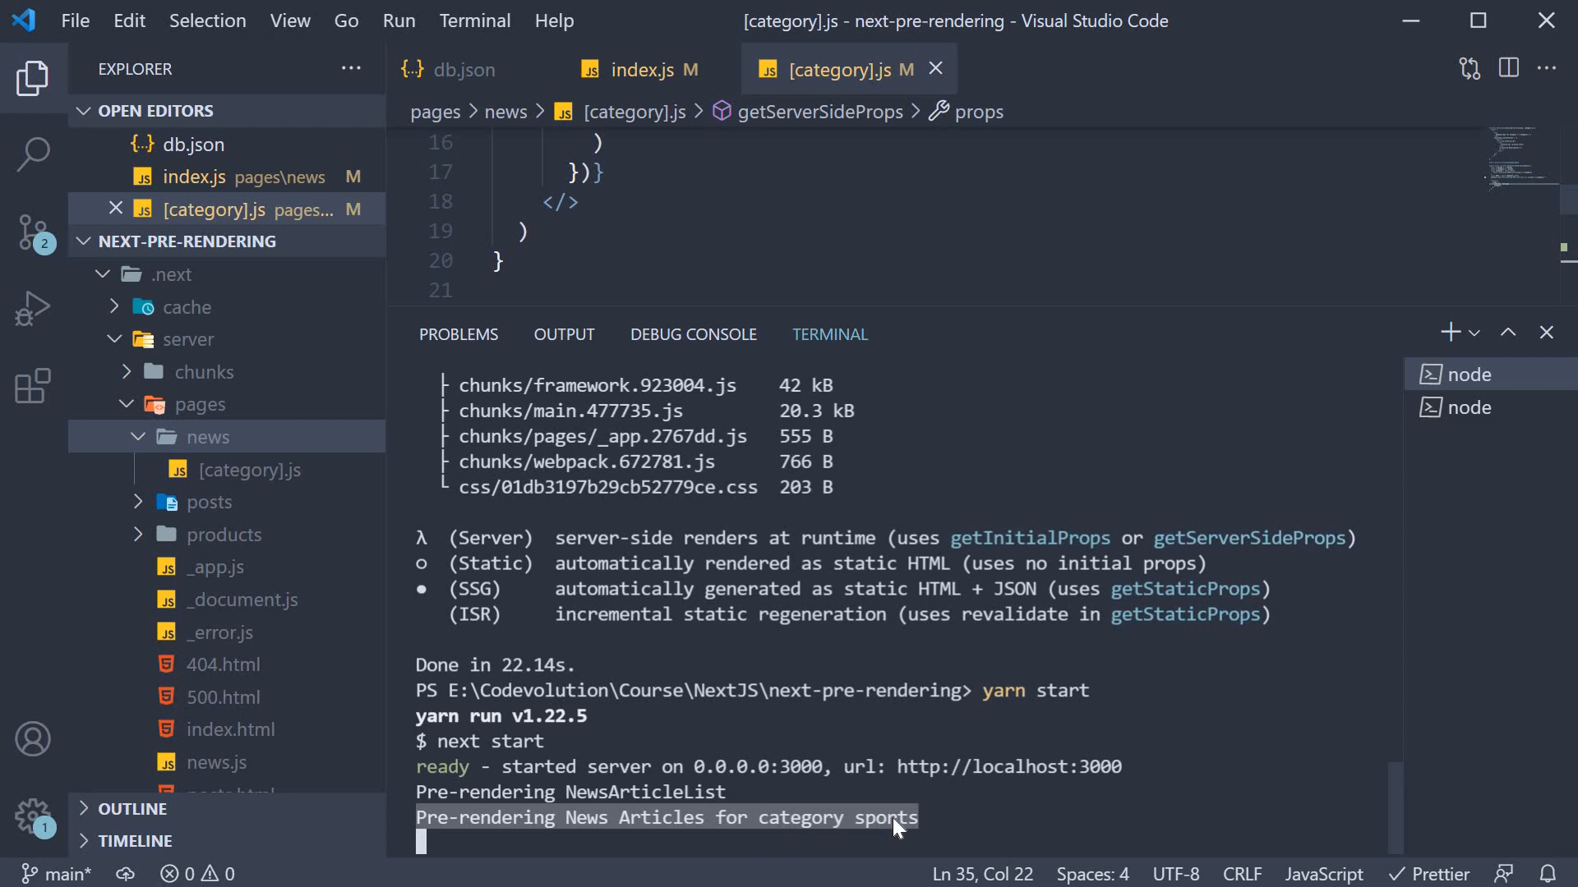
pyautogui.moveTo(901, 830)
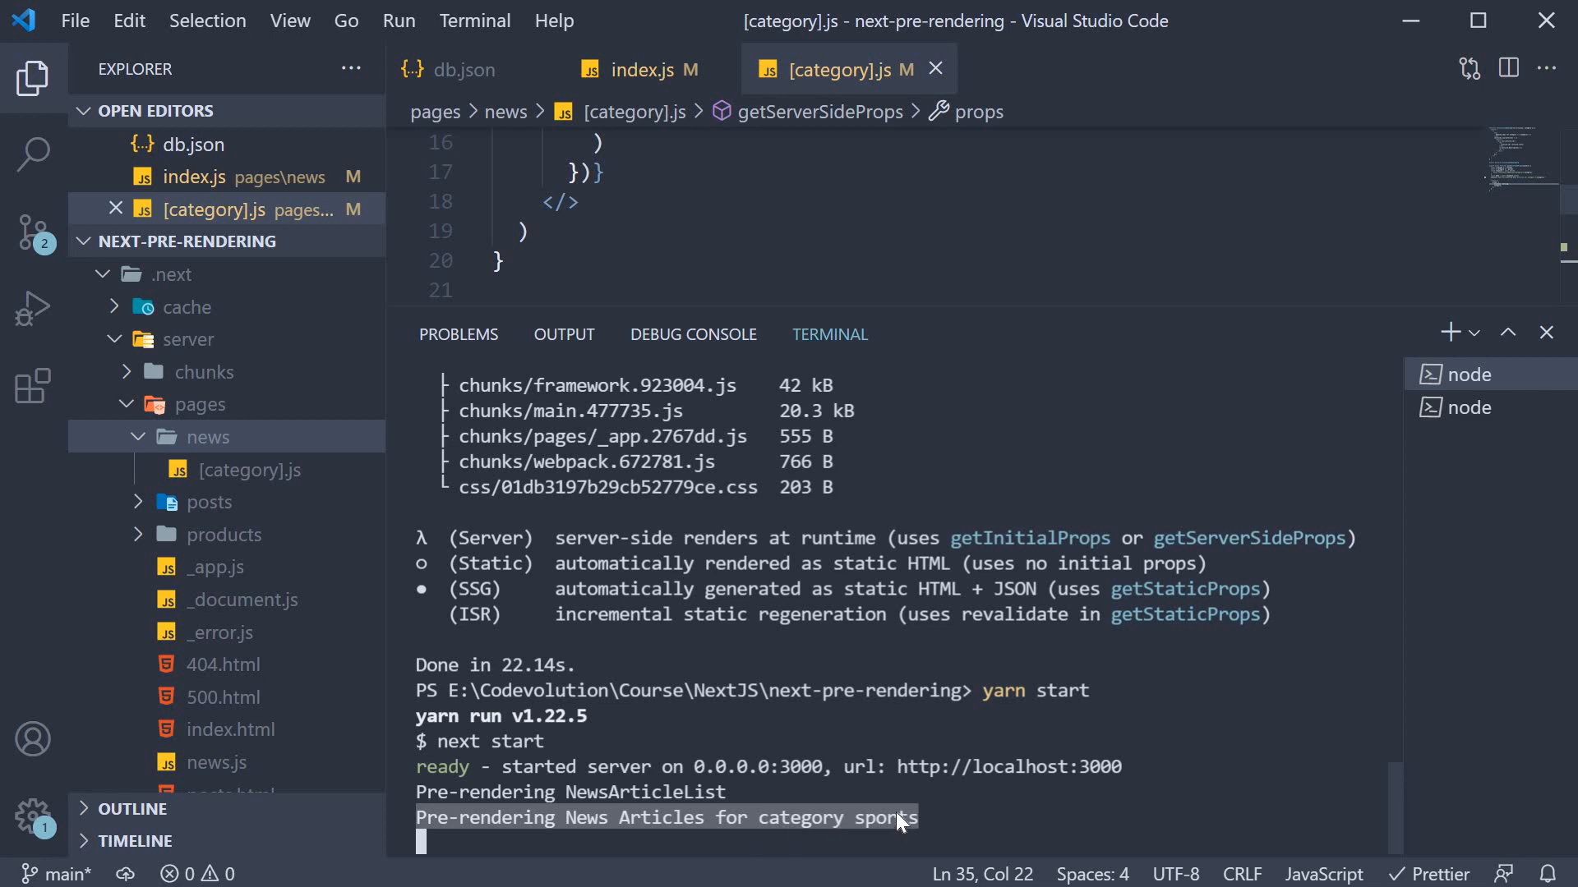
pyautogui.moveTo(210, 437)
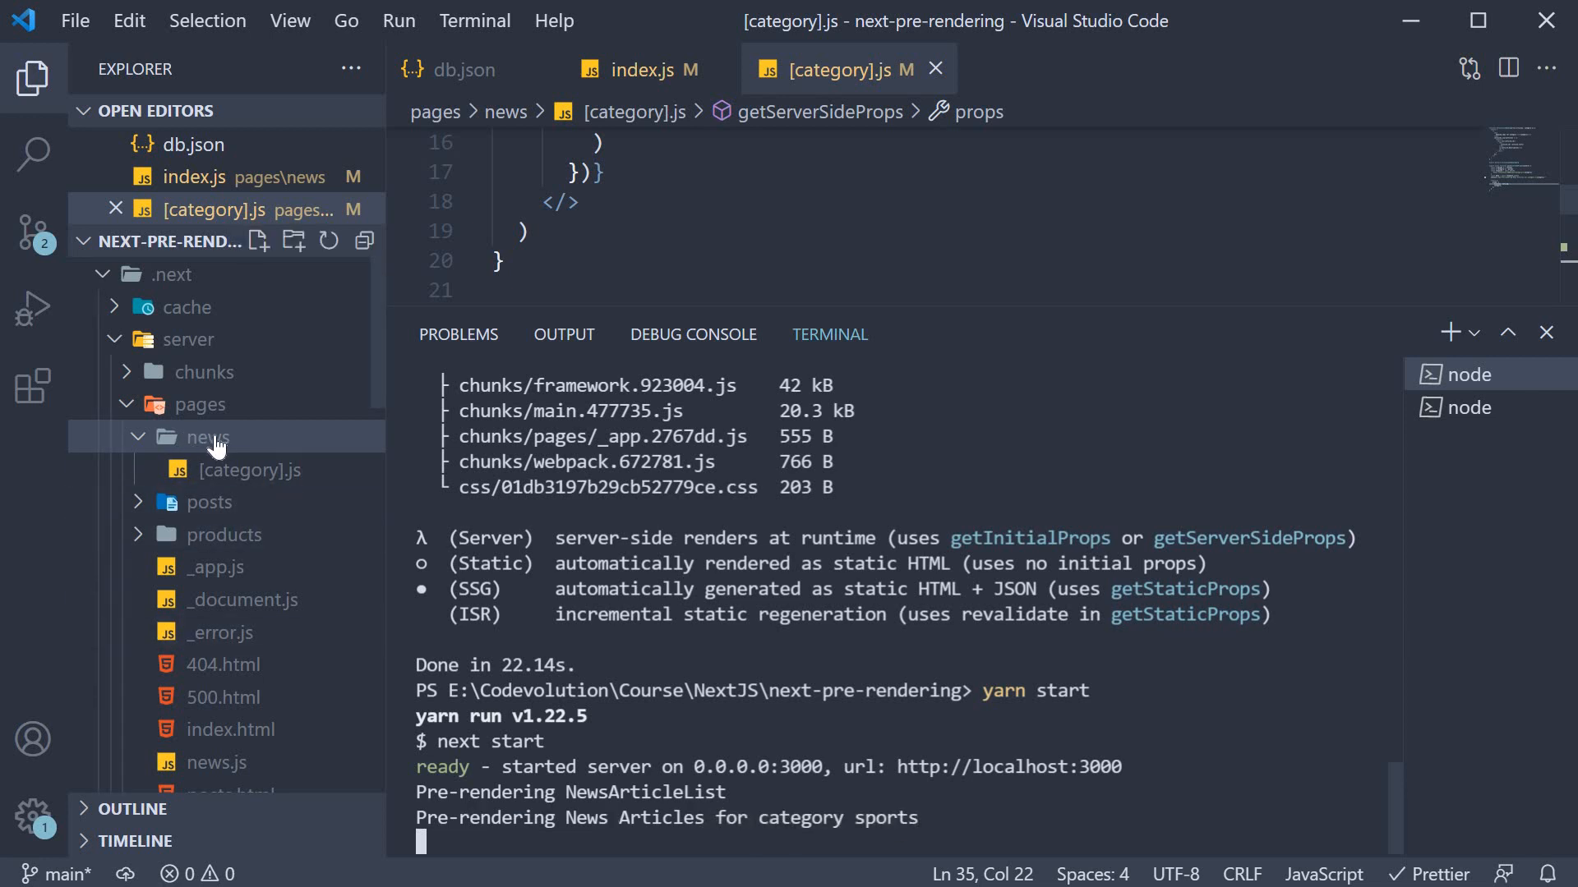
pyautogui.moveTo(222, 437)
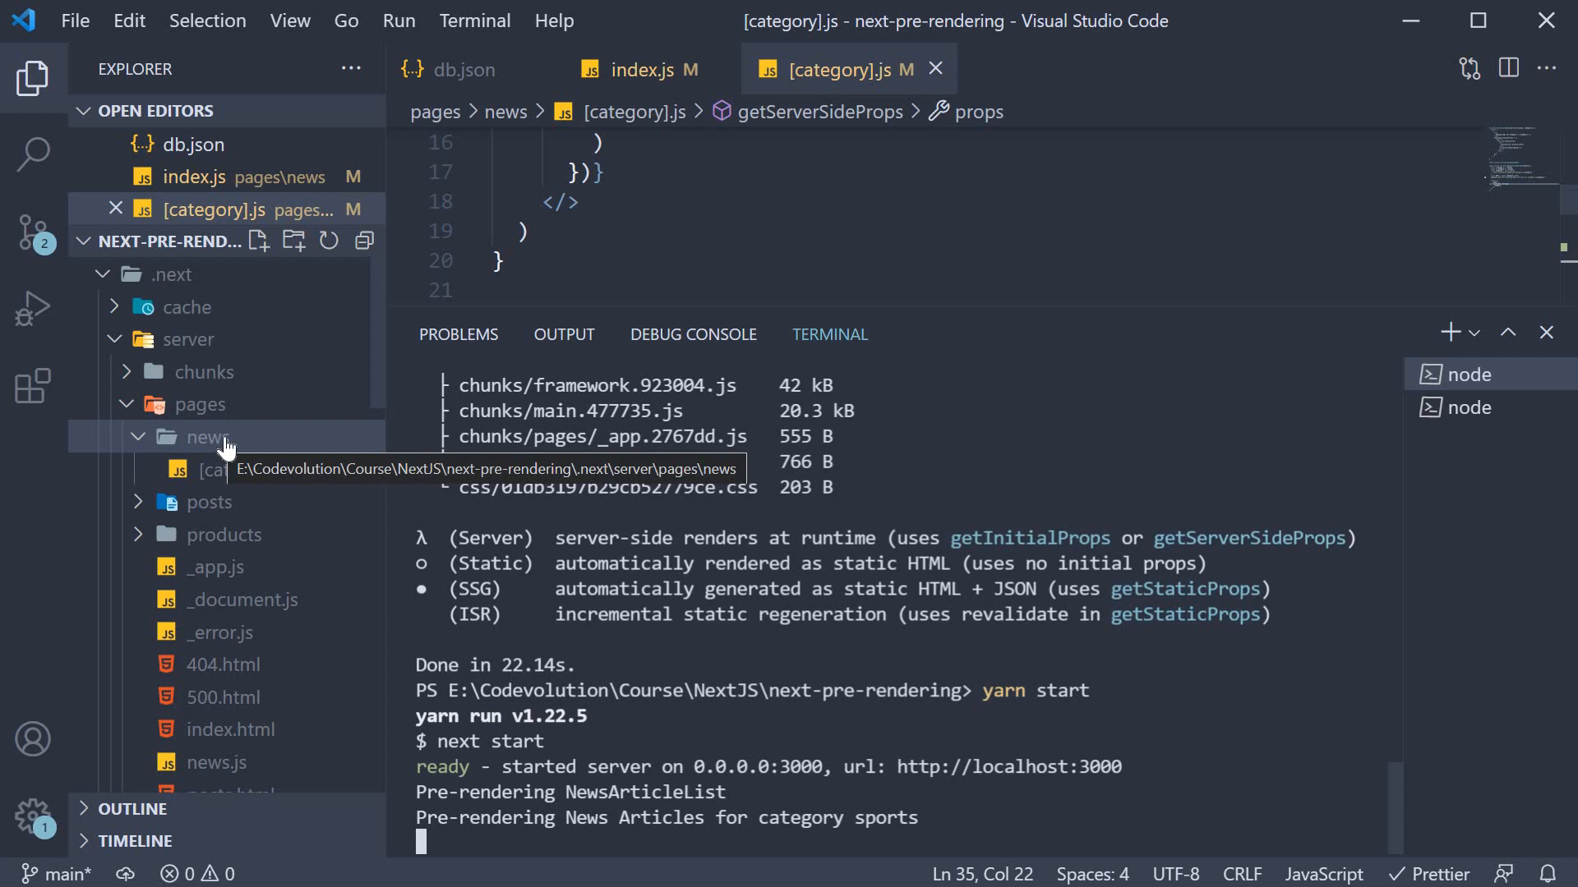
# - Recheck the built news pages folder and review the sports articles in db.json
pyautogui.click(209, 437)
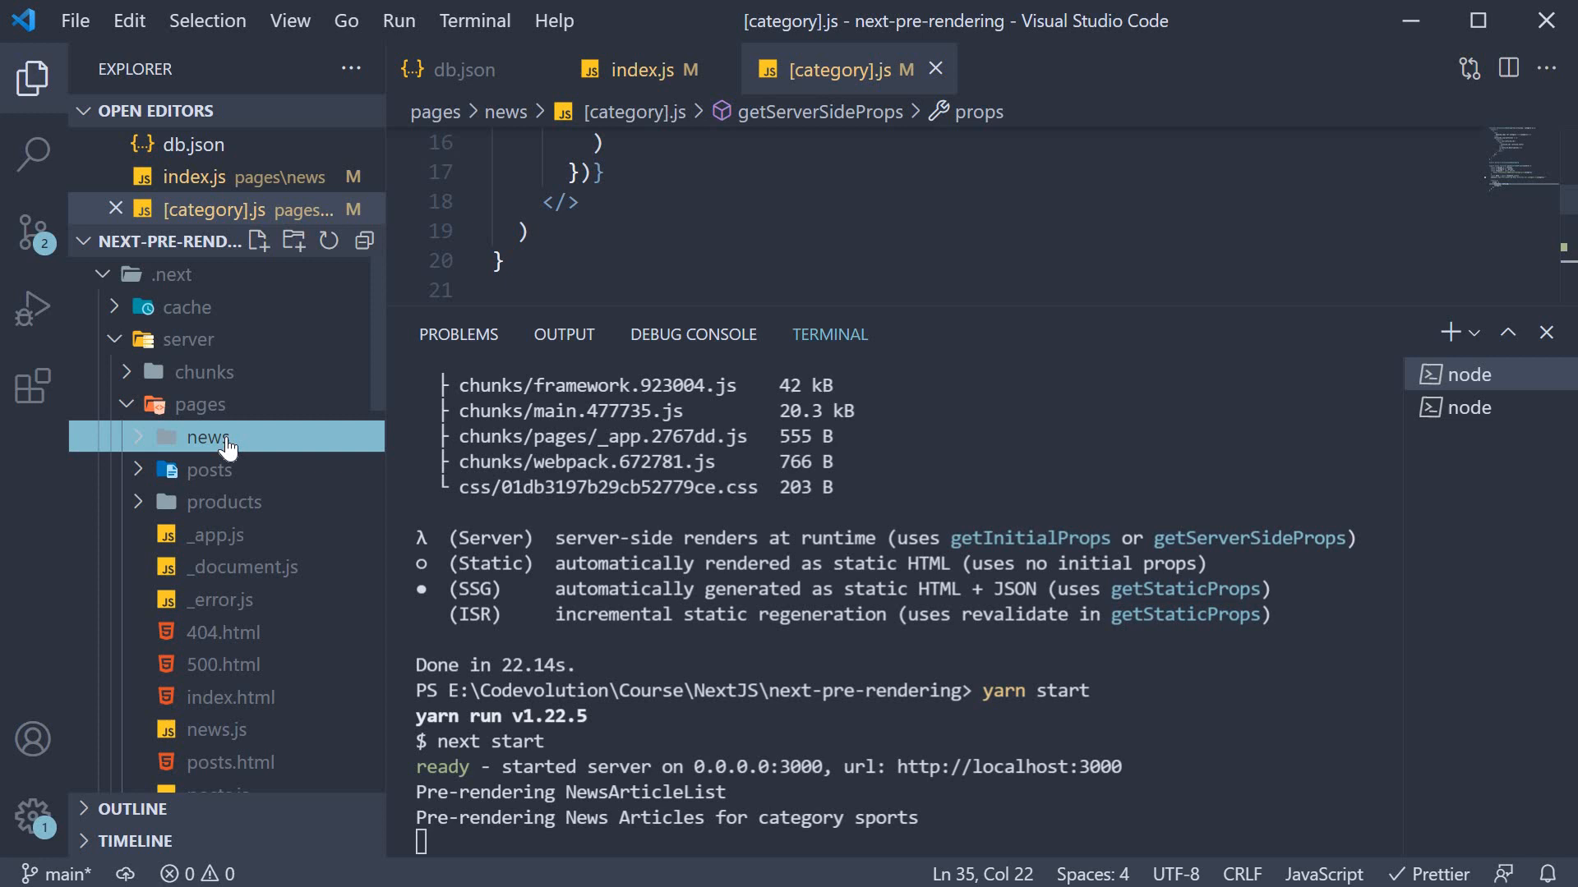
pyautogui.click(207, 437)
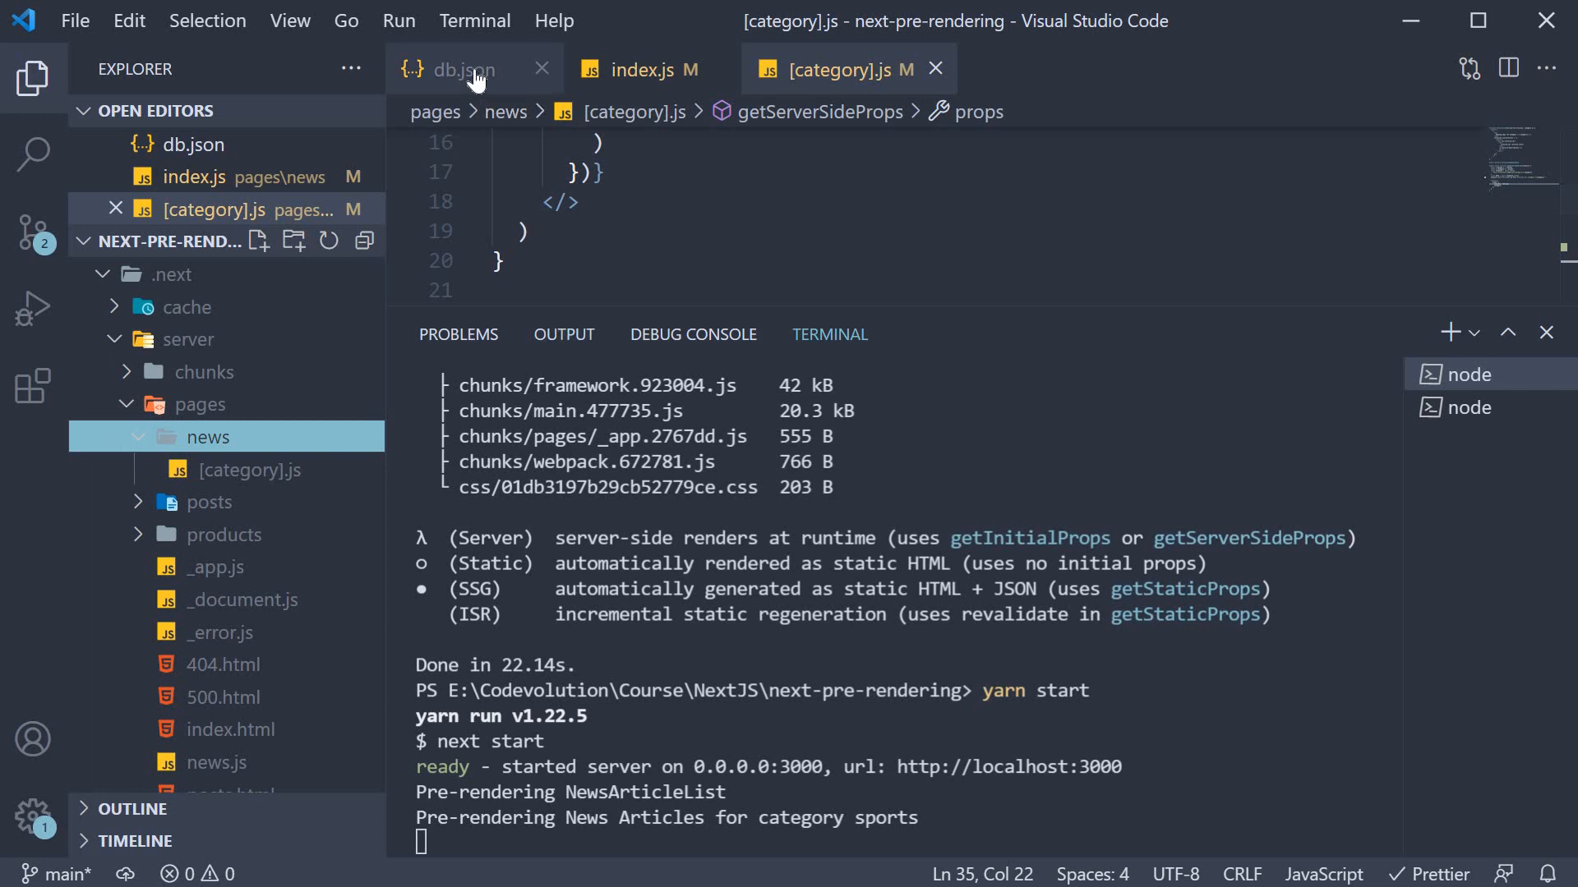
pyautogui.click(463, 69)
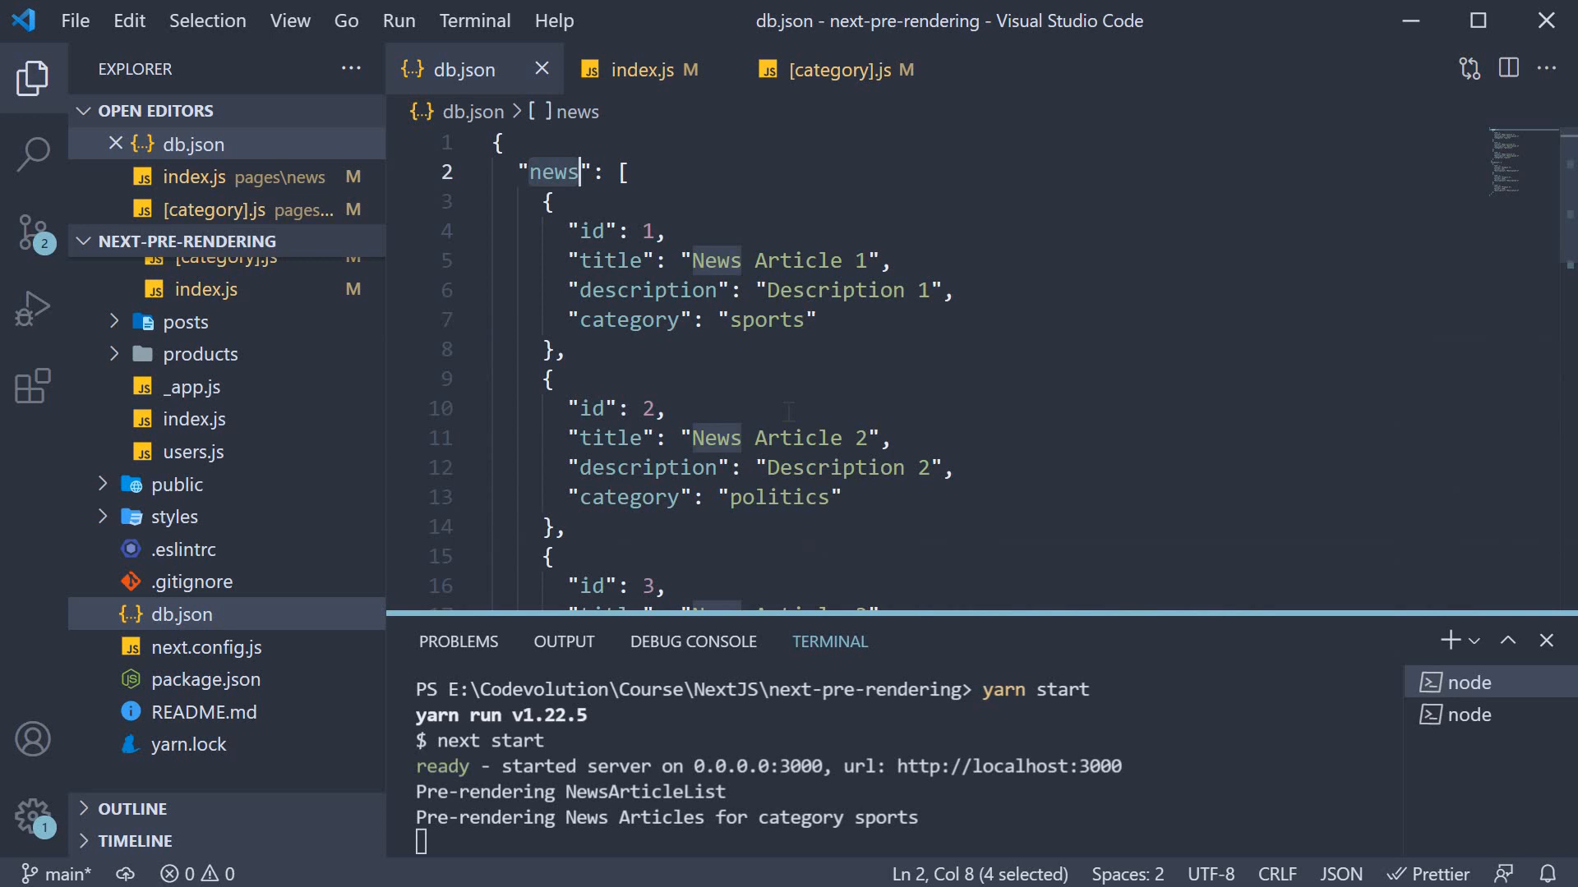
pyautogui.click(769, 289)
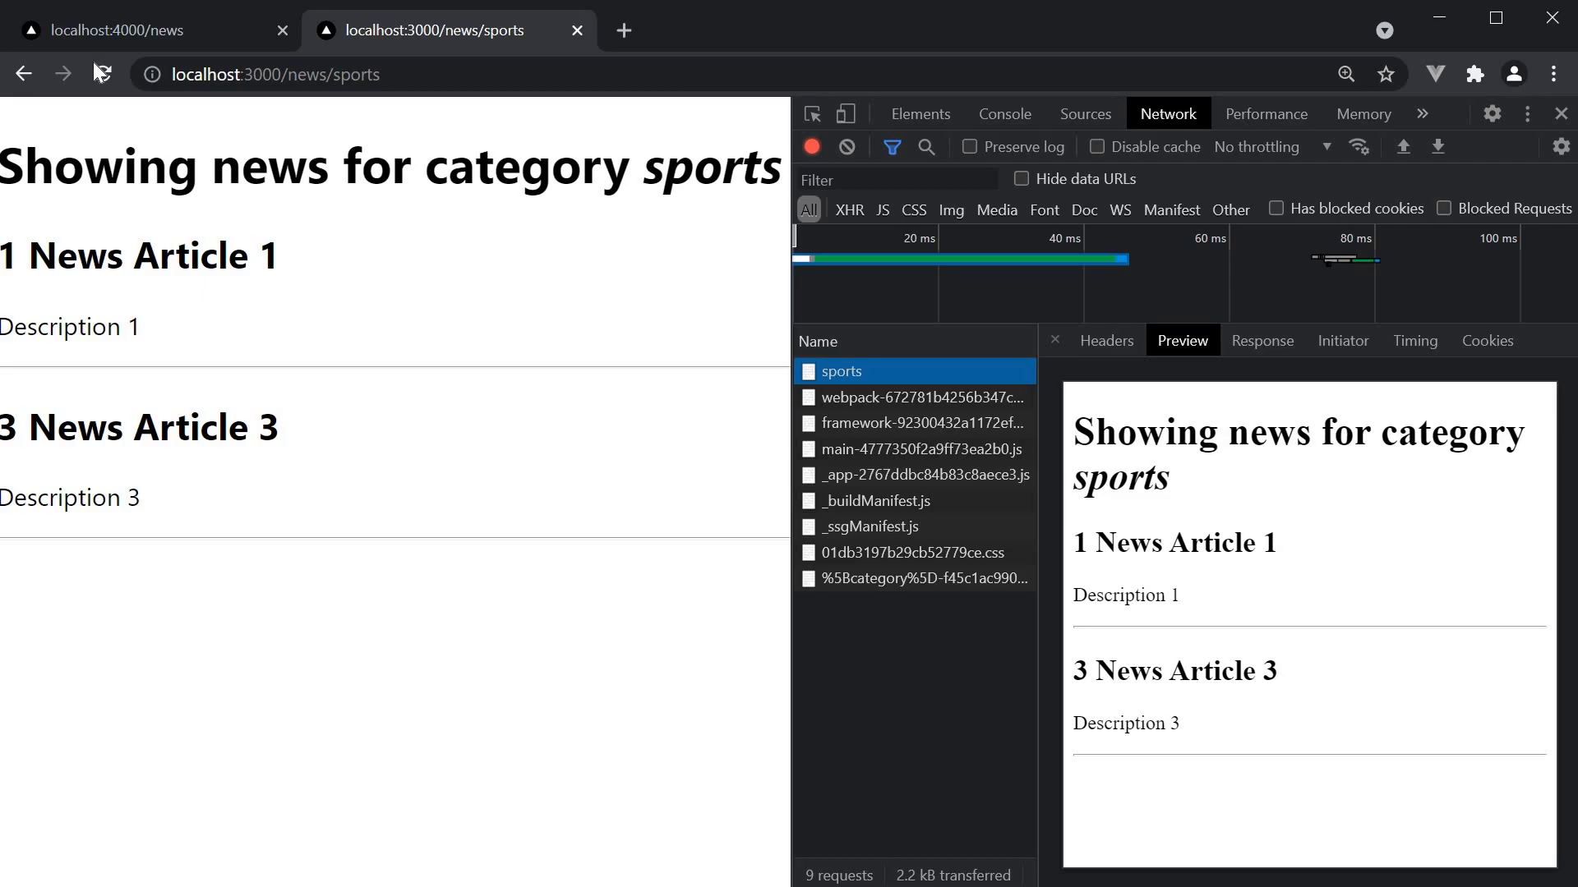
# - Reload /news/sports so Article 1 shows 'New Description 1'
pyautogui.click(104, 74)
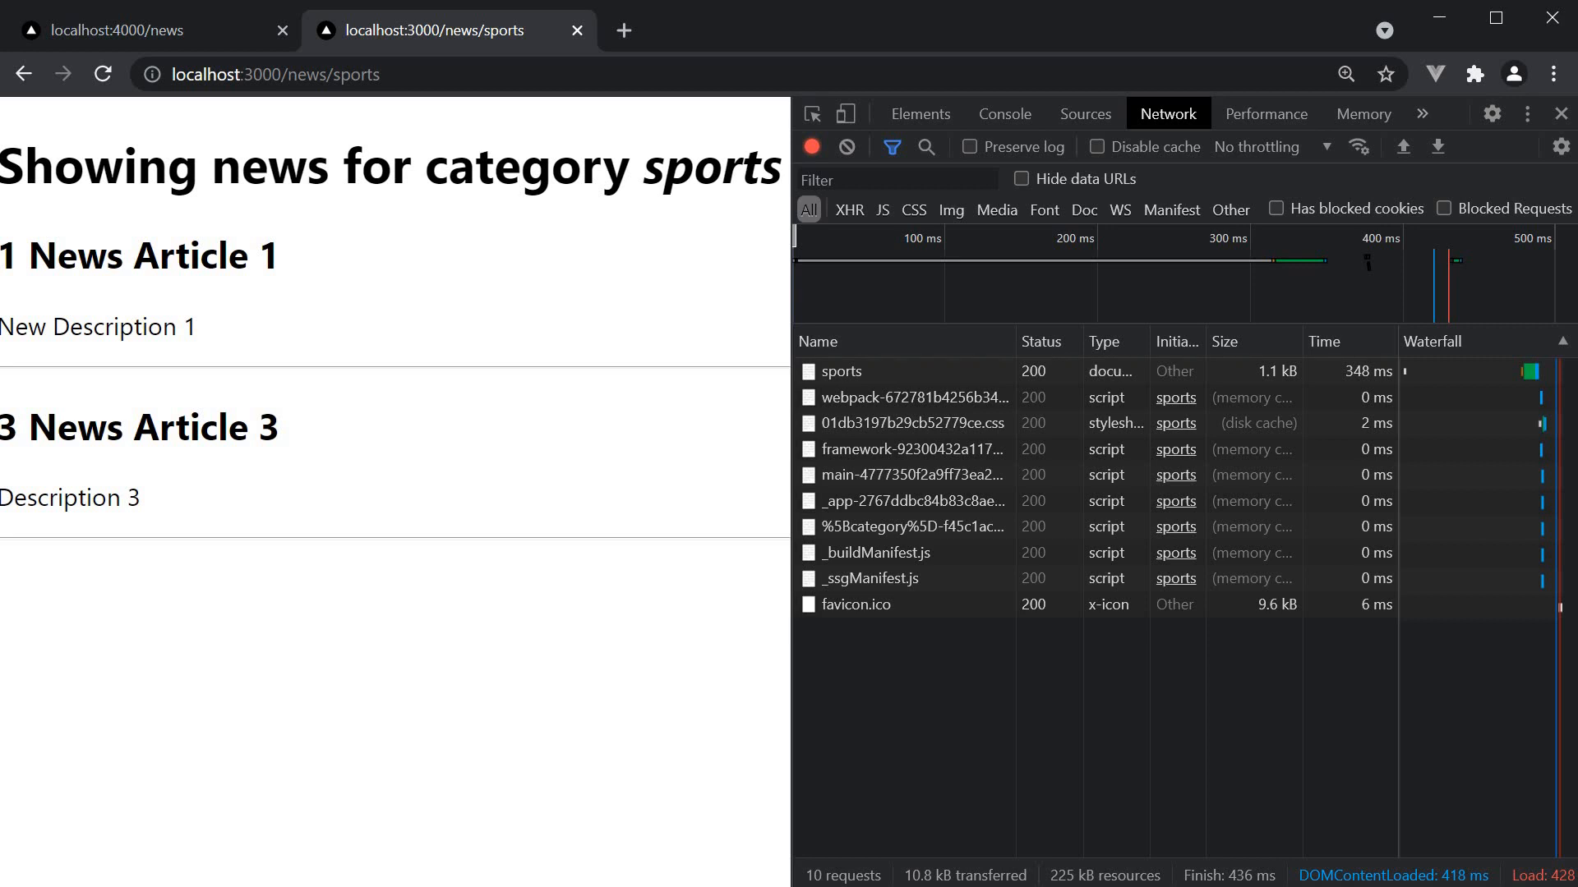
pyautogui.moveTo(409, 632)
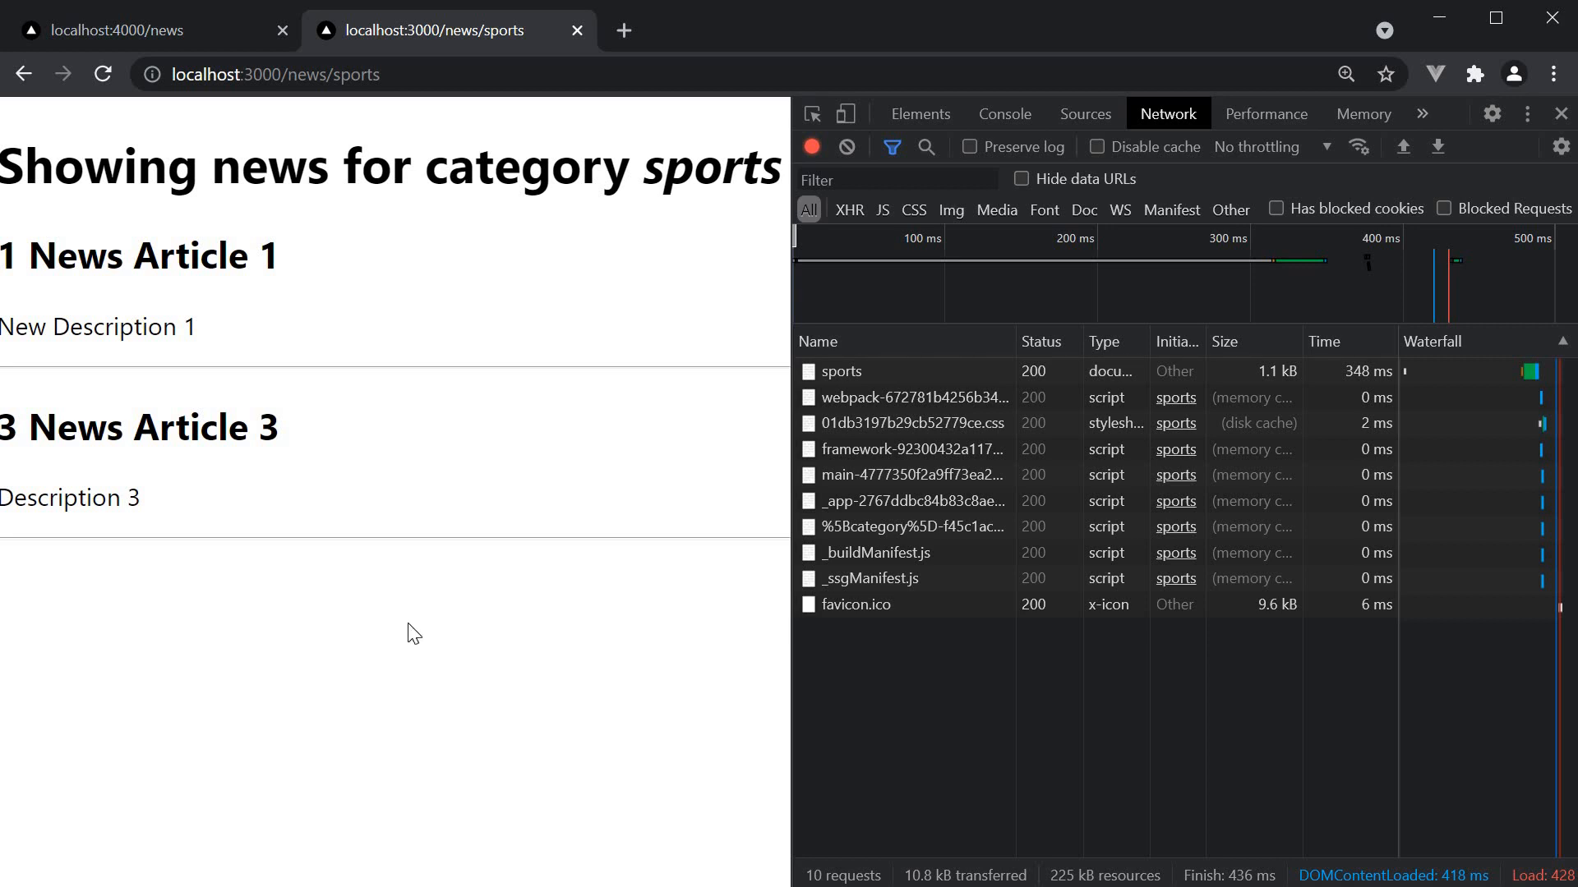